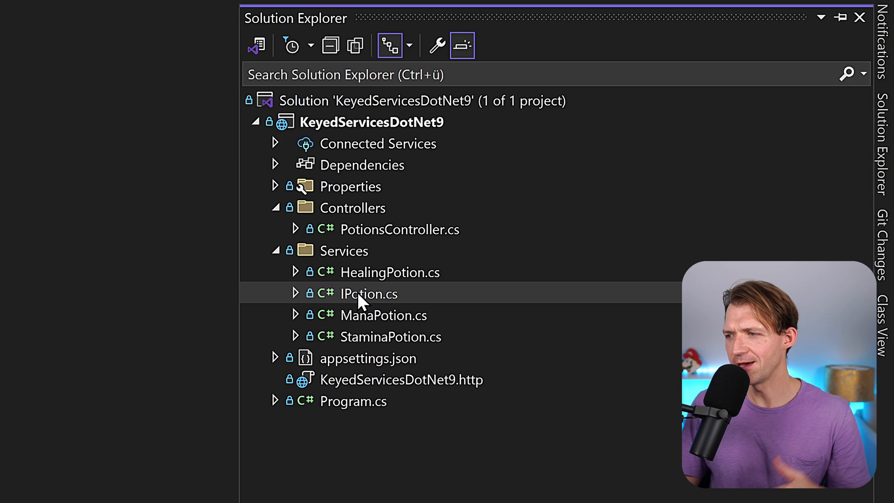
Open the IPotion interface file to review the potion code
double_click(369, 294)
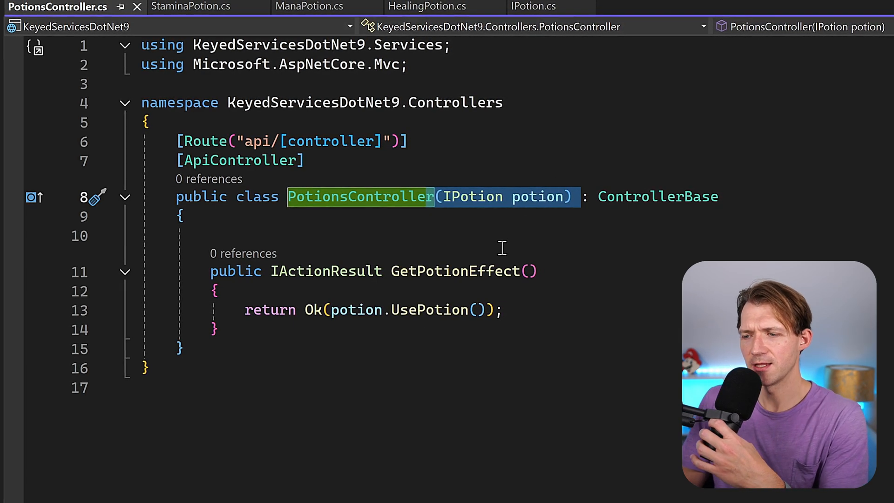
mouse_move(396, 320)
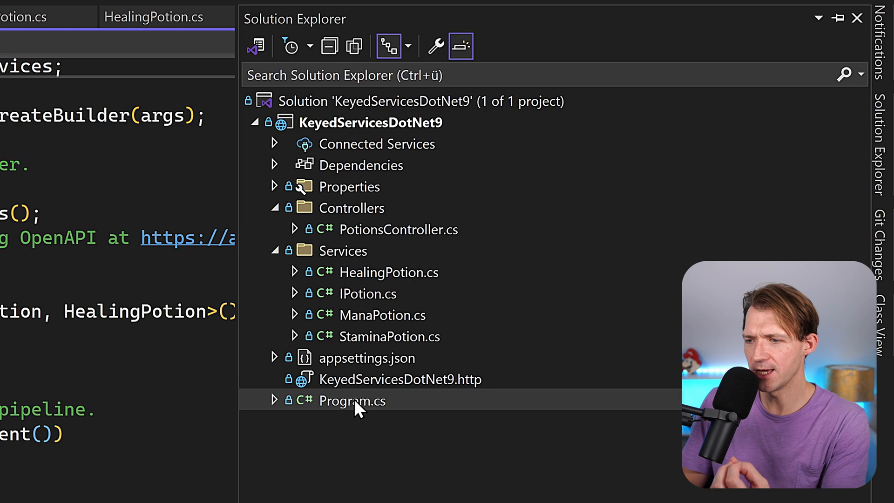
Open Program.cs to inspect the AddScoped<IPotion, HealingPotion>() registration
double_click(353, 400)
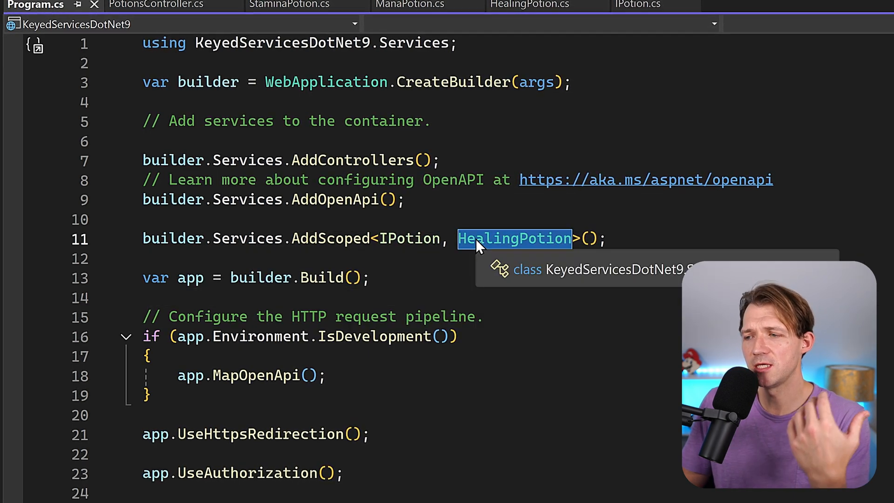
mouse_move(511, 257)
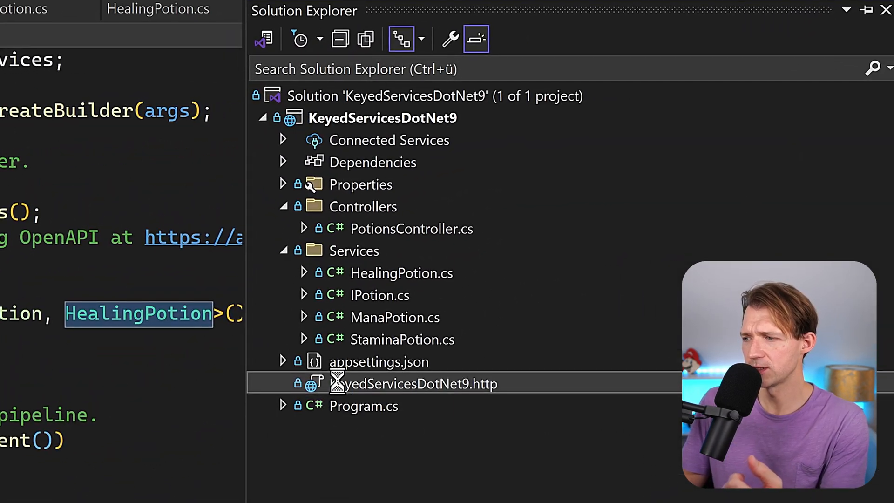
Send the api/potions request, switch the registration to ManaPotion, and resend it
double_click(415, 384)
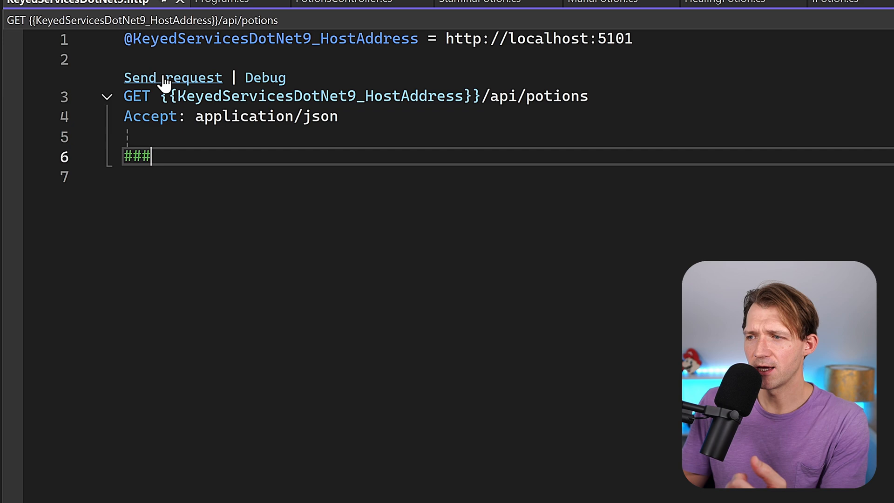
left_click(173, 78)
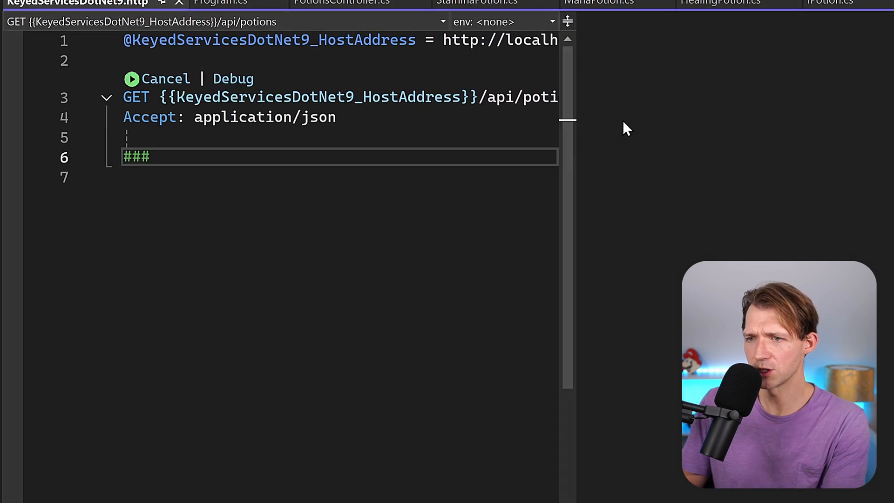
left_click(131, 78)
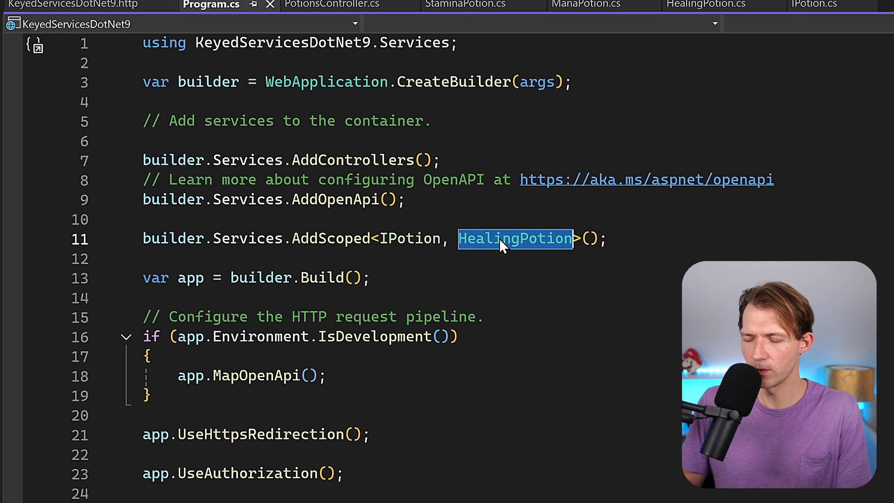
type("ManaPotion")
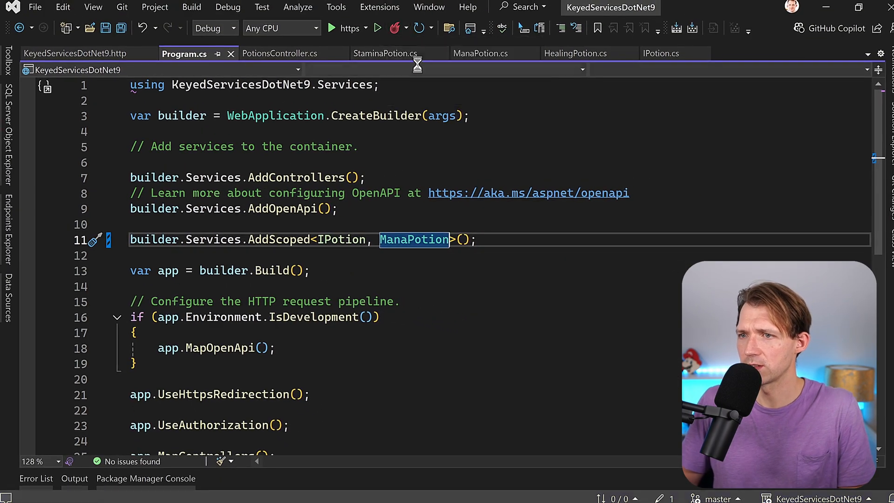
left_click(74, 54)
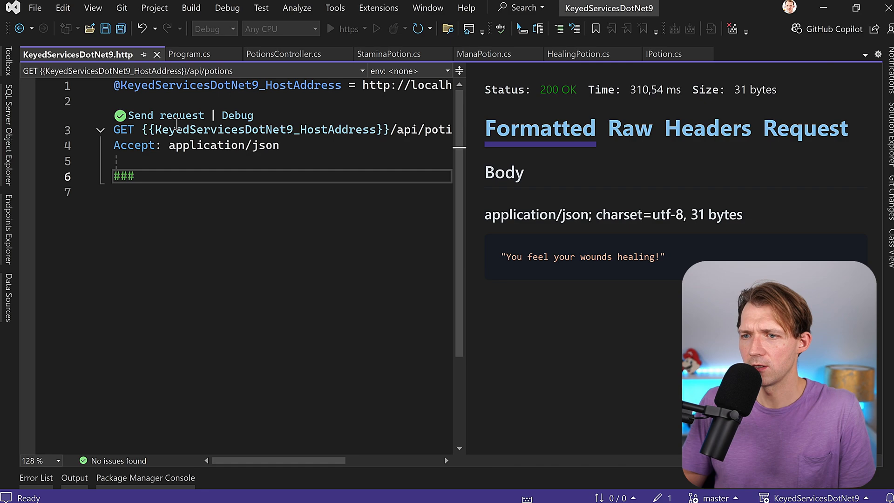
left_click(140, 115)
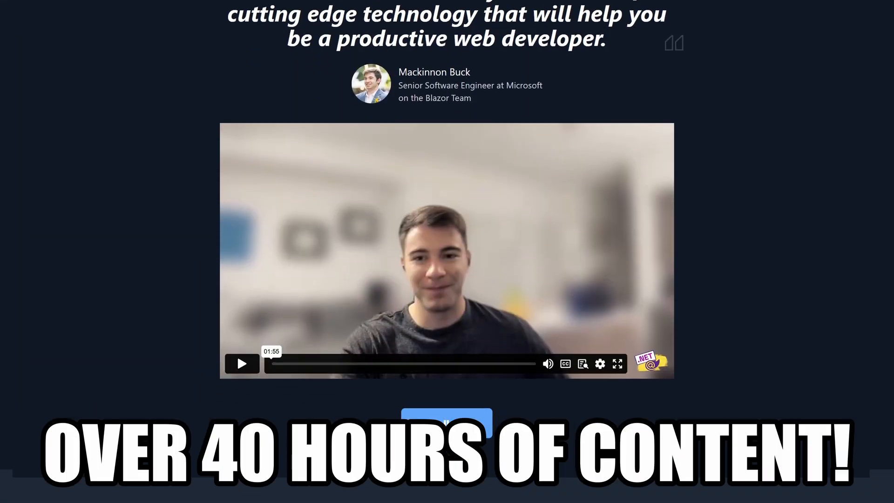
Scroll down through the masterclass course page in the browser
scroll("down", 3)
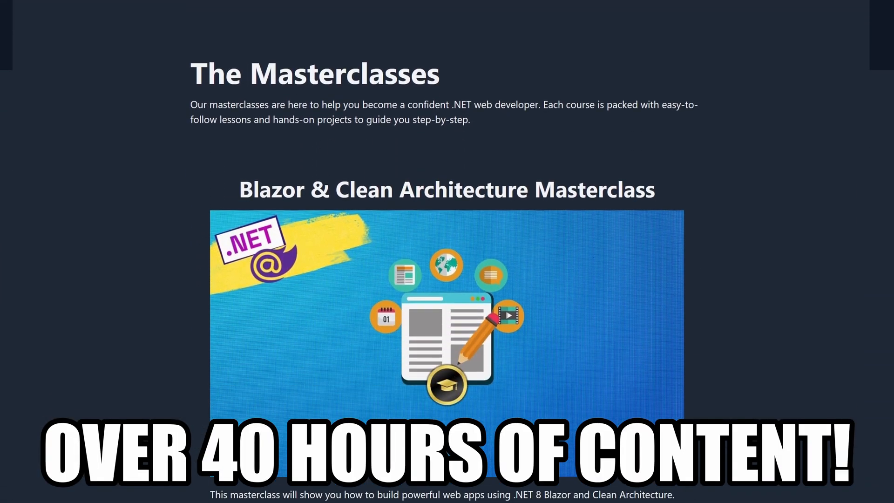
scroll("down", 3)
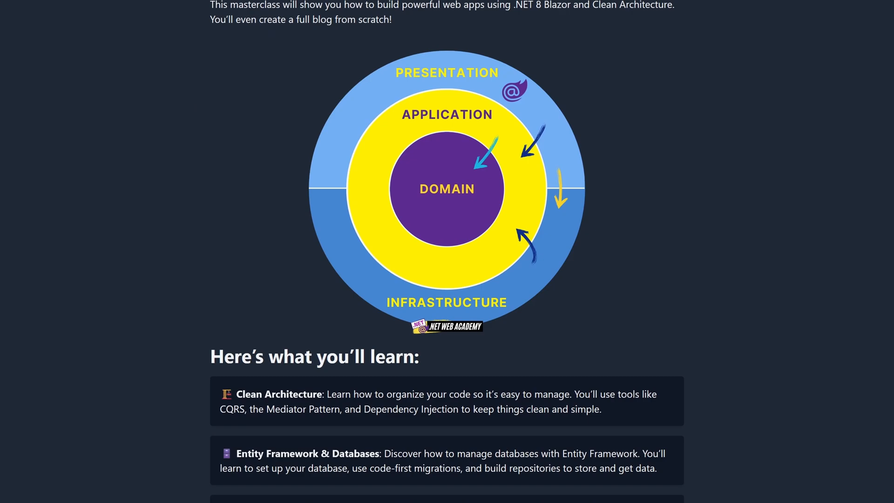
scroll("down", 3)
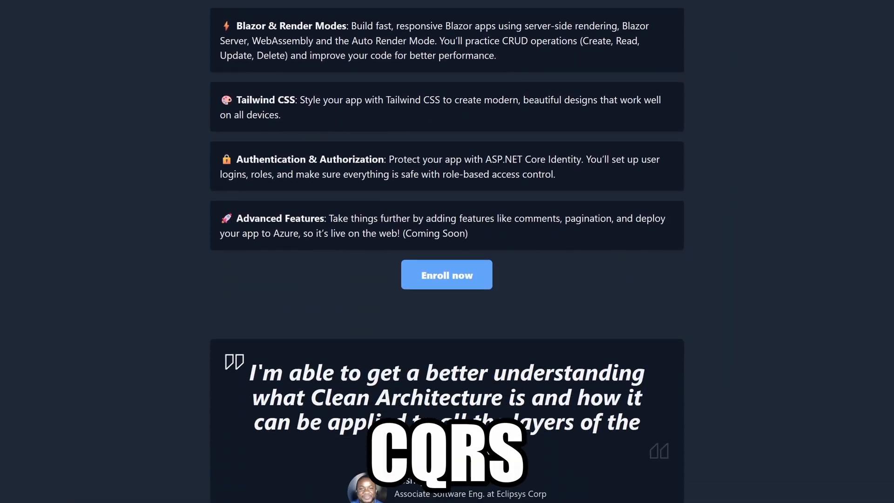
scroll("down", 3)
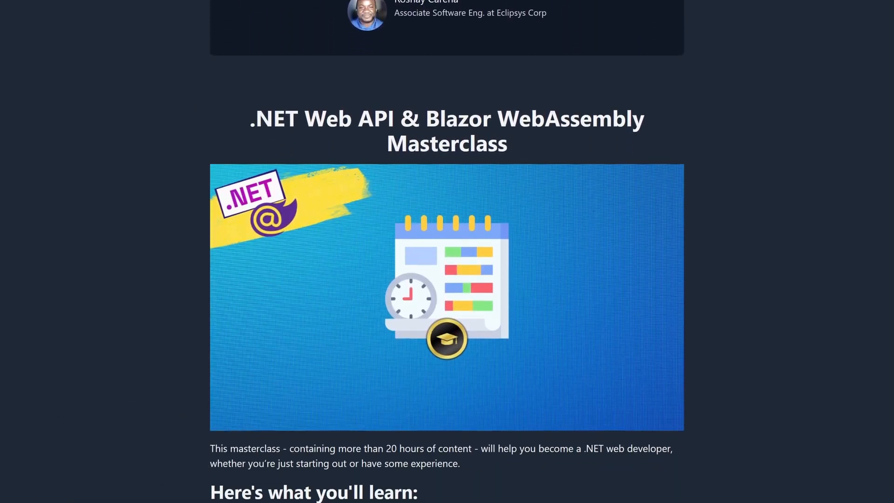
scroll("down", 3)
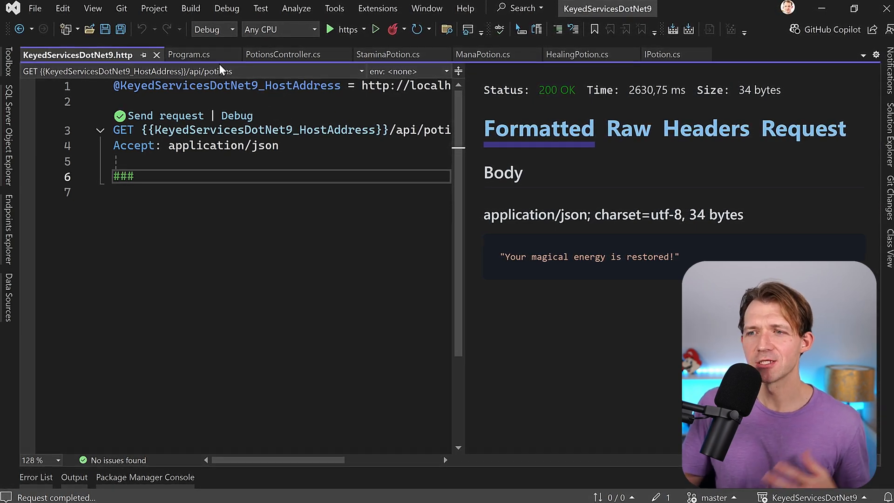
Change the HealingPotion registration to AddKeyedScoped with key "heal"
left_click(183, 53)
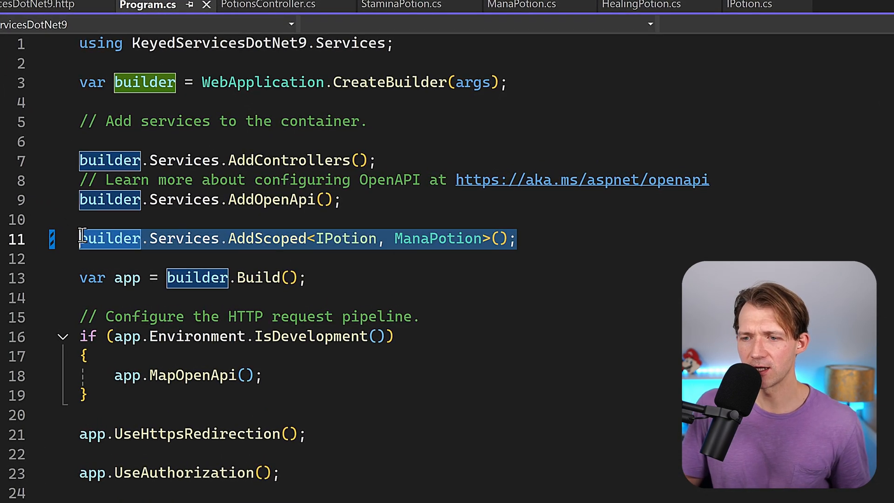
mouse_move(263, 239)
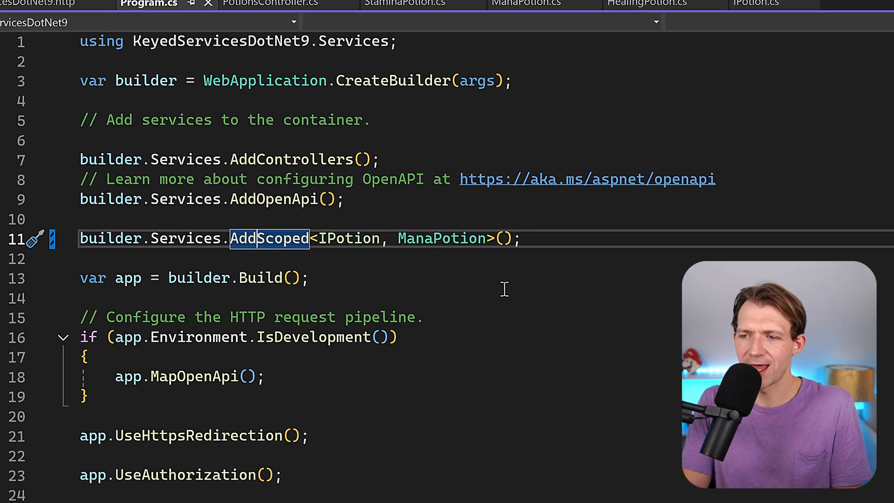
type("Keye")
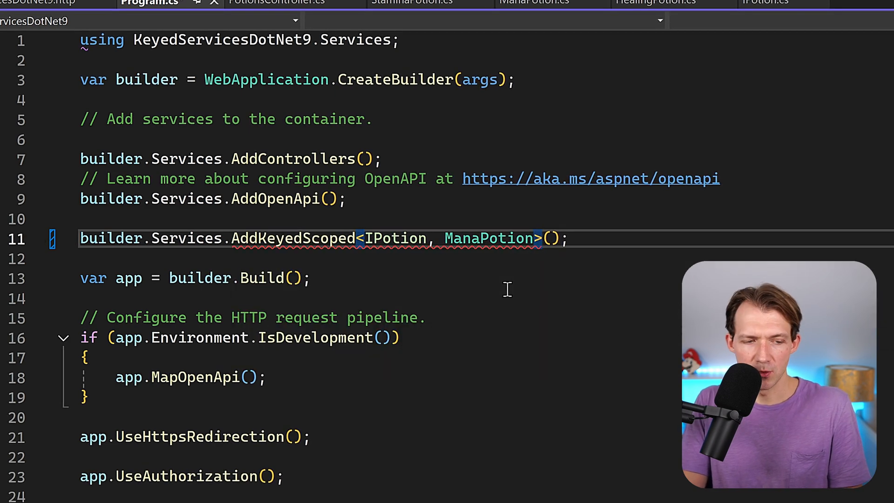
double_click(397, 238)
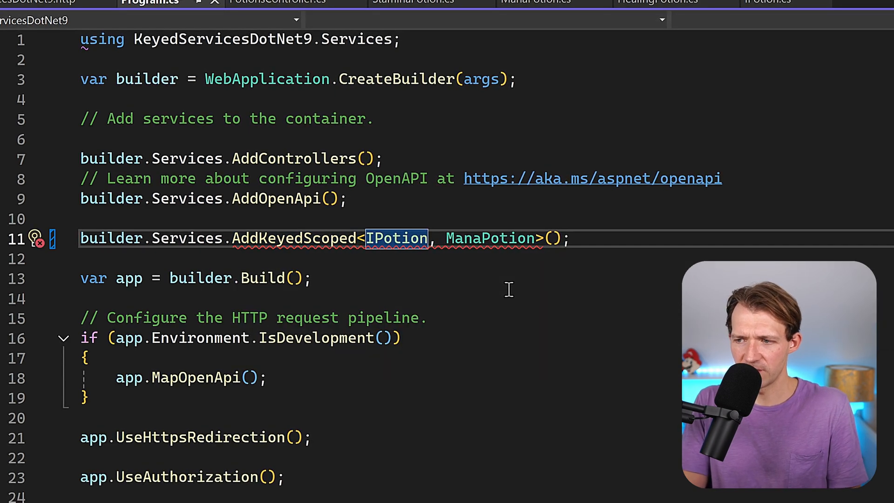
double_click(489, 238)
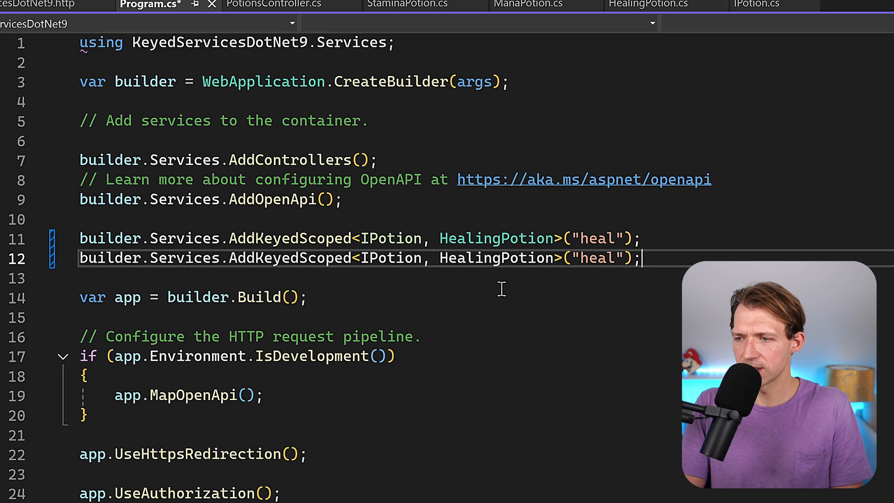
Add keyed registrations for ManaPotion as "mana" and StaminaPotion as "stamina"
double_click(493, 258)
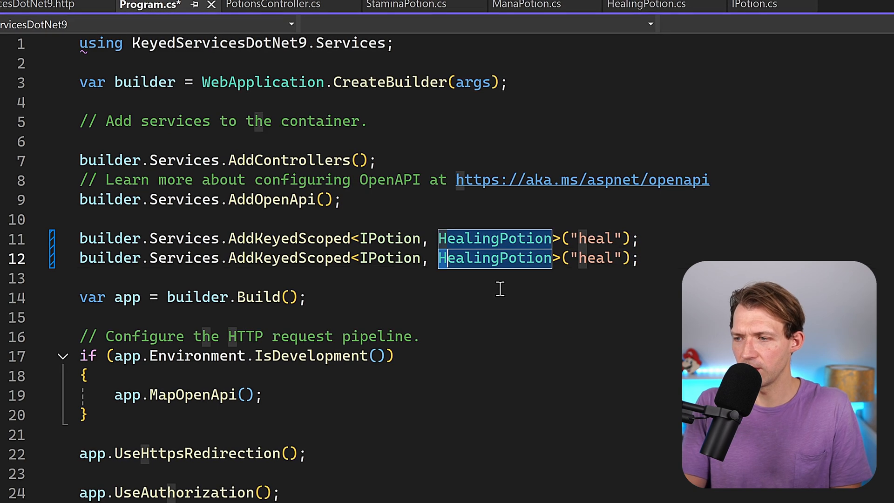
type("ManaPotion")
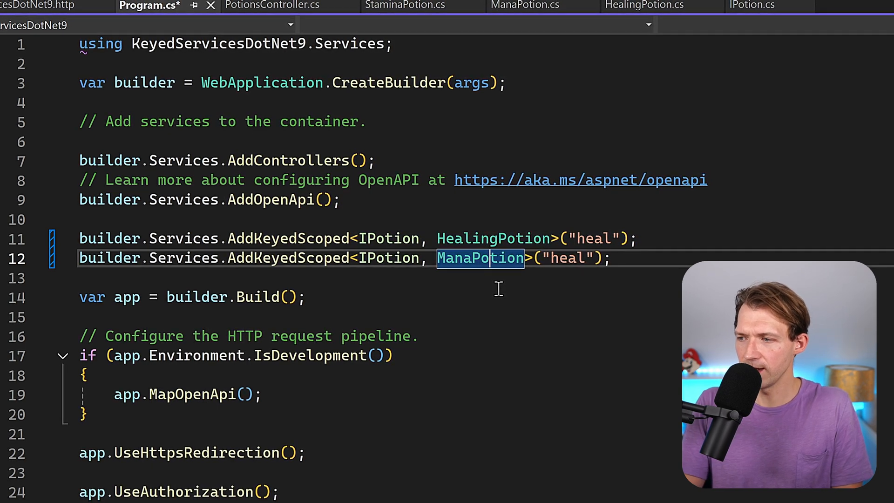
type("mana")
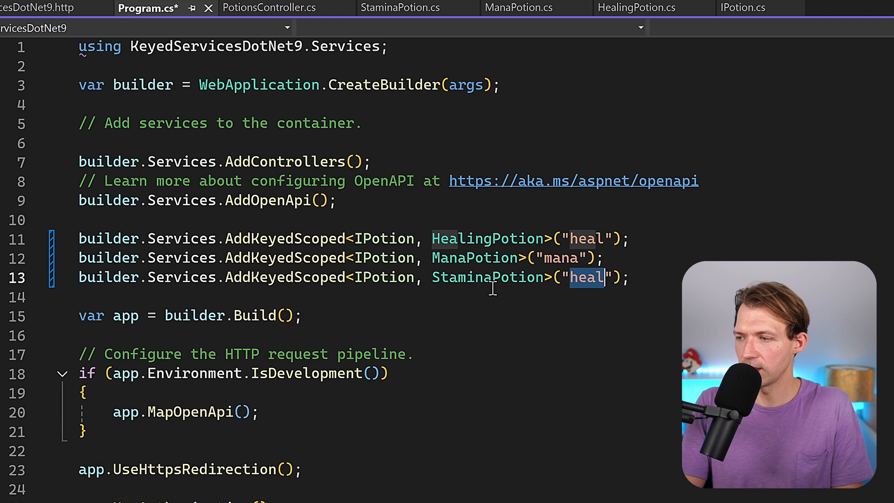
type("stamin")
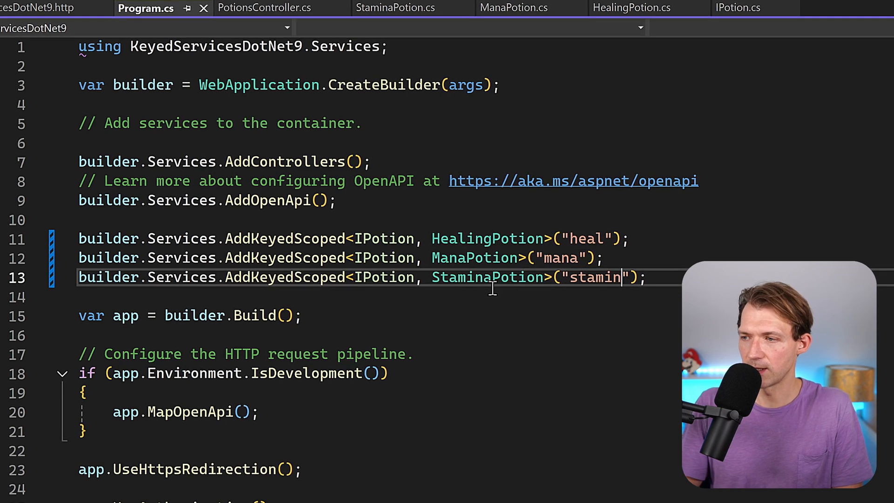
type("a")
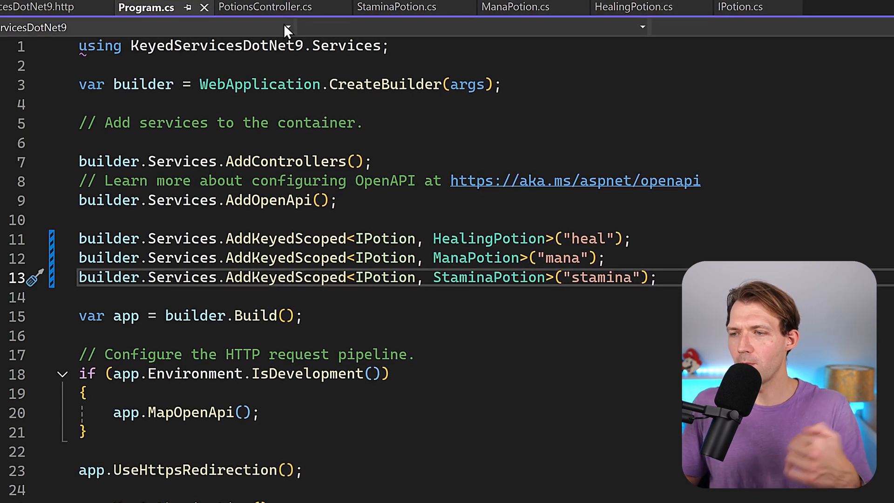
Move the IPotion into GetPotionEffect, injected with [FromKeyedServices("heal")]
left_click(264, 7)
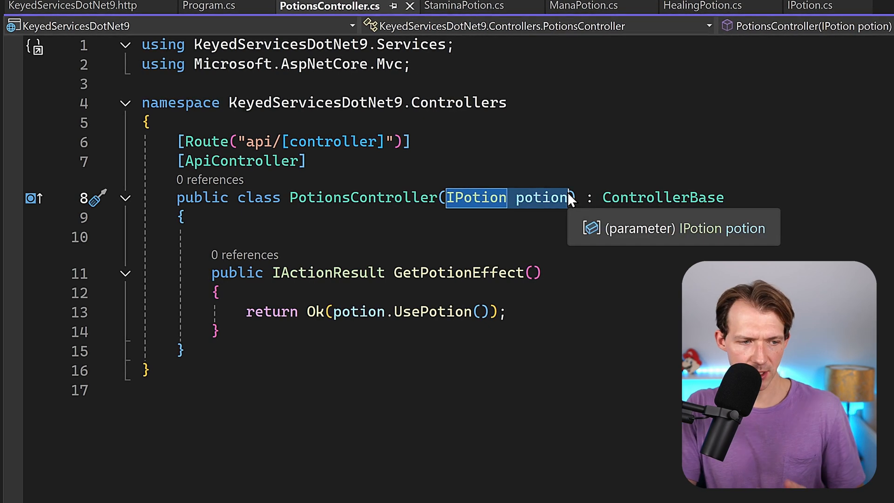
key("Delete")
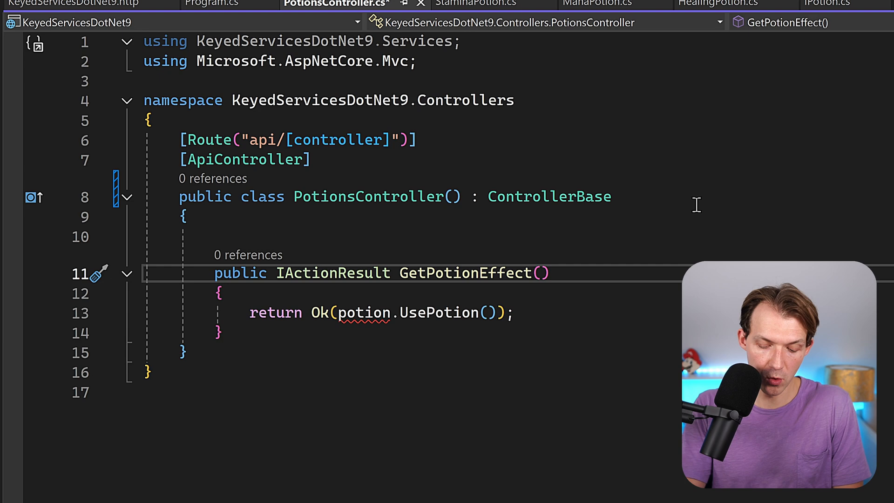
type("IPotion potion")
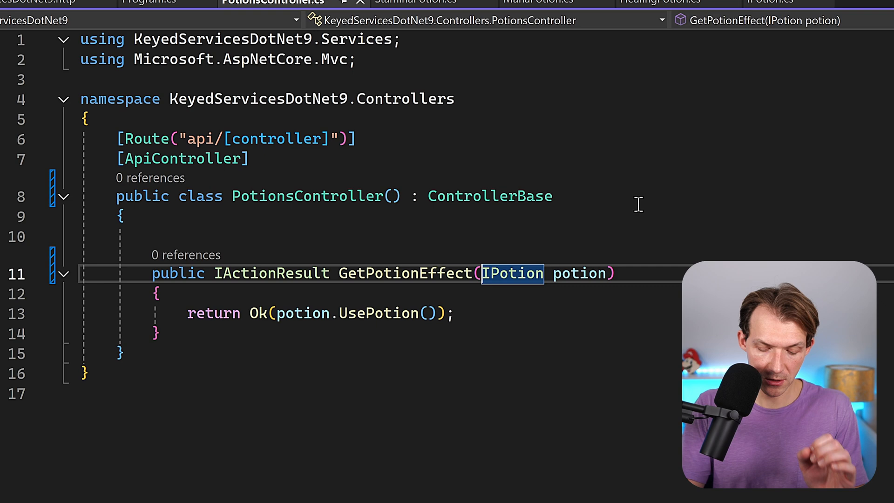
type("[]")
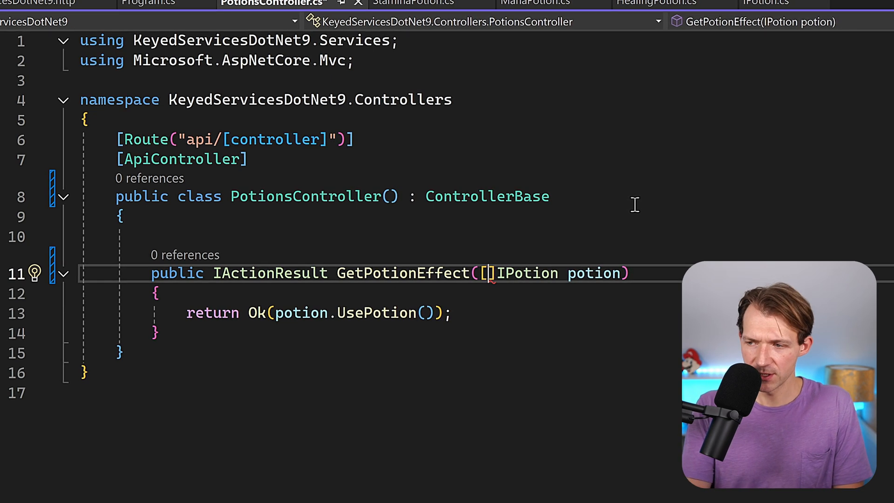
type("FromKeyedServices")
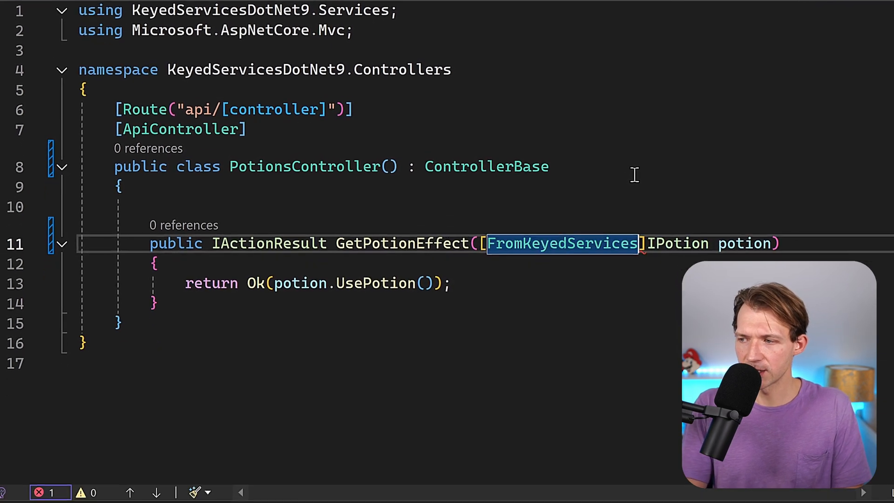
type("(\"\")")
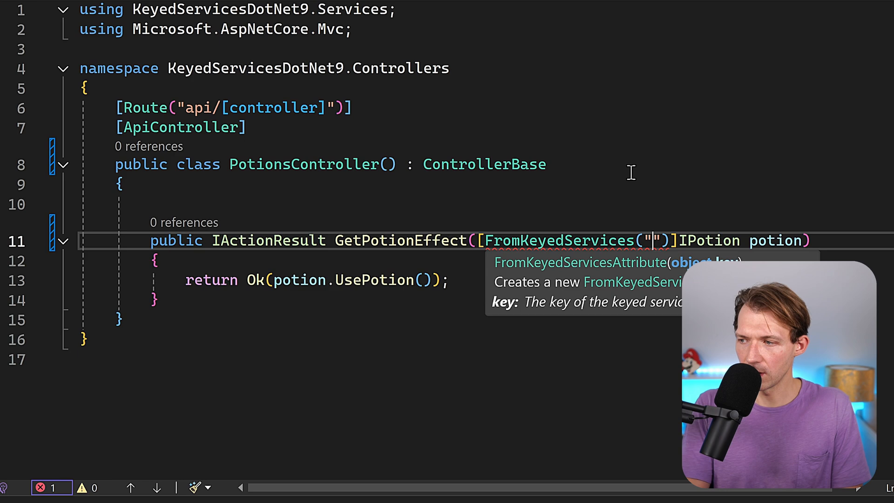
type("heal")
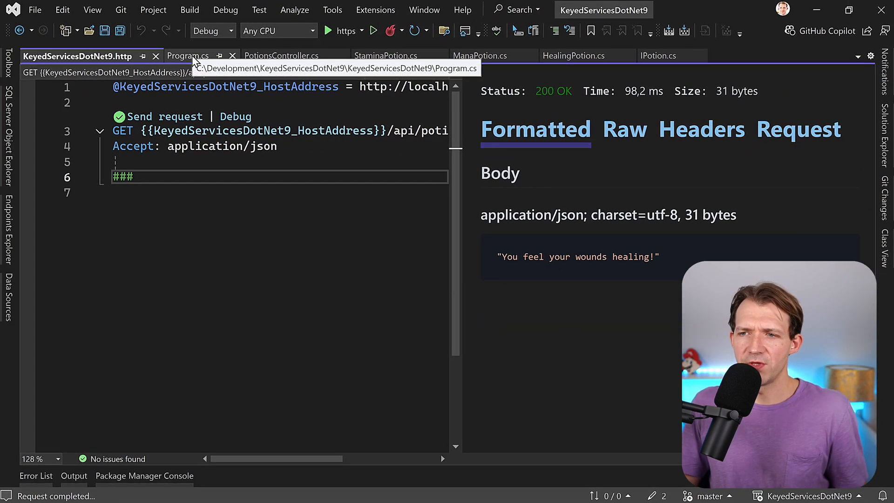
Change the service key to "mana" and resend the test request
left_click(281, 55)
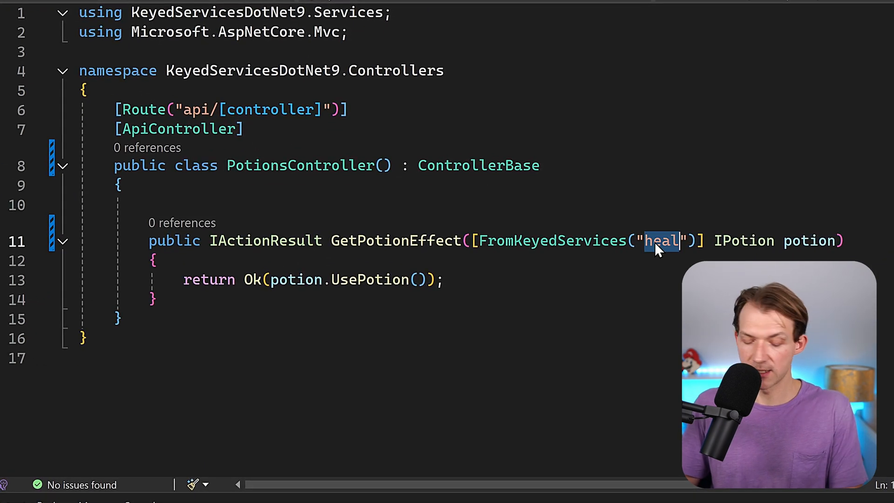
type("mana")
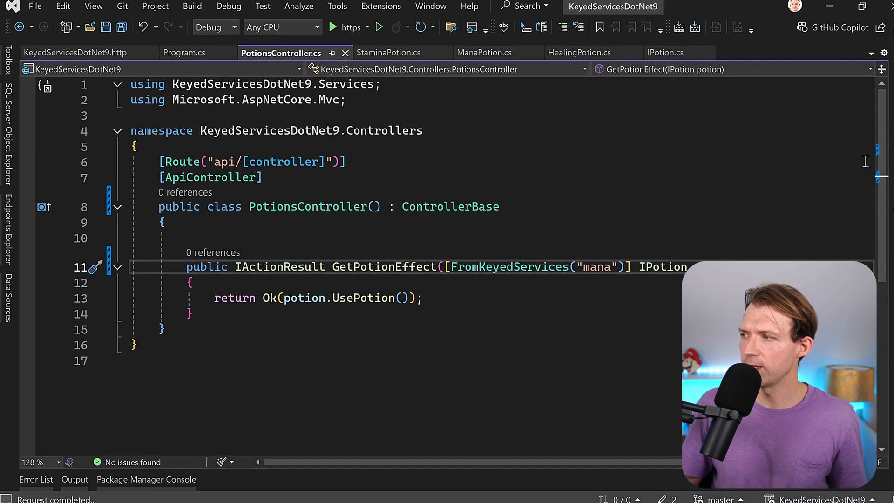
left_click(74, 53)
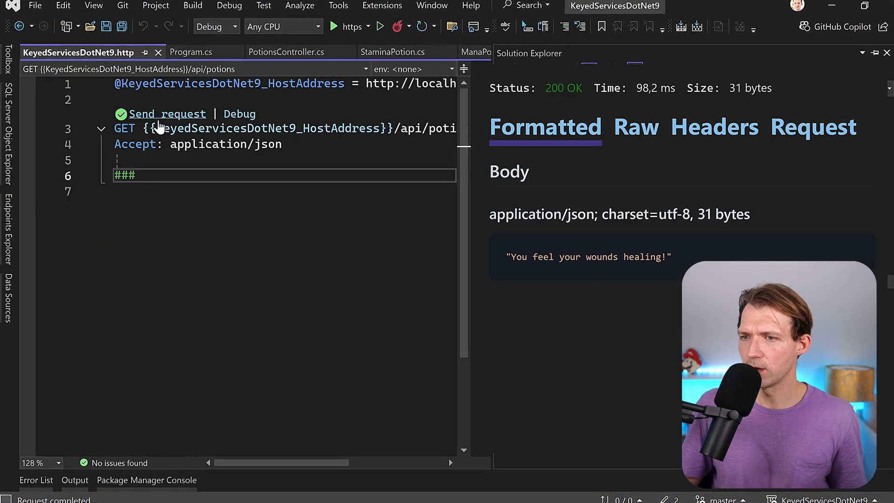
left_click(167, 114)
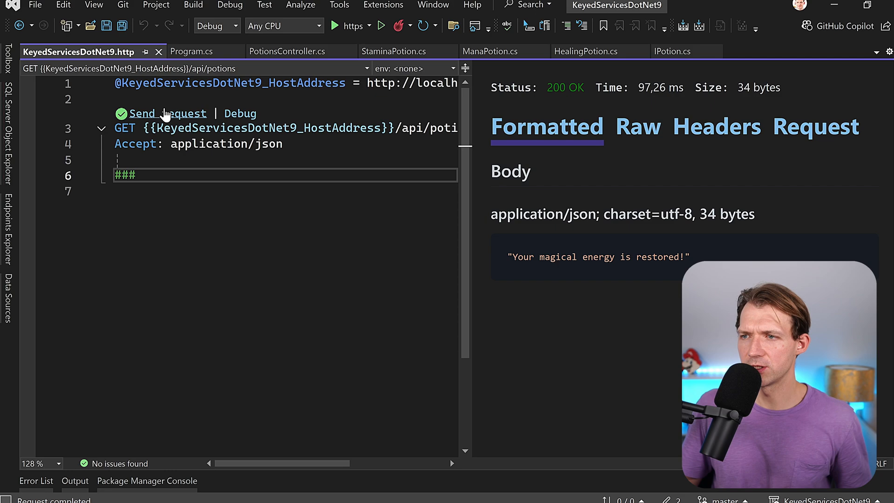
left_click(284, 51)
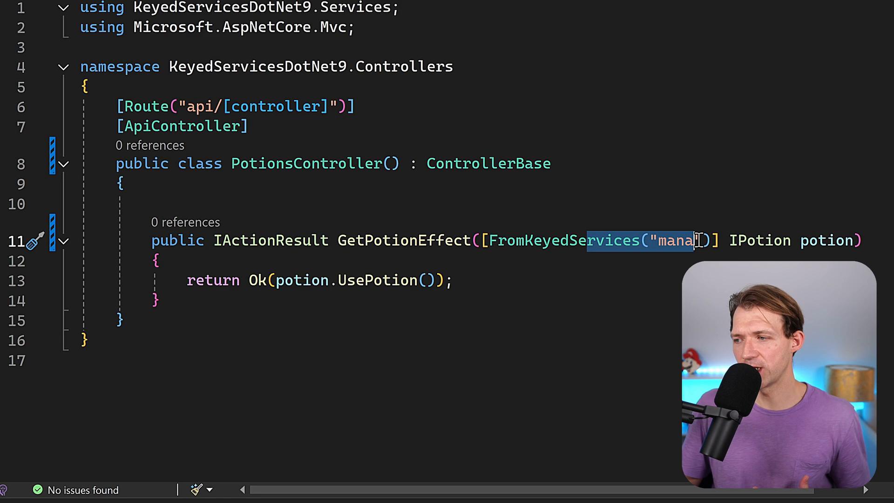
double_click(566, 240)
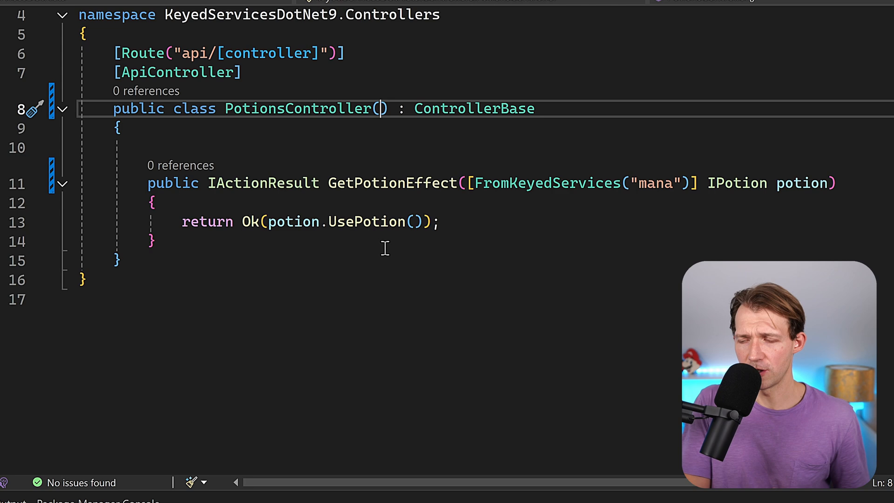
Inject IServiceProvider and add GetPotionEffect(string type) using GetKeyedService<IPotion>, returning NotFound if null
type("IServiceProvider serviceProvider")
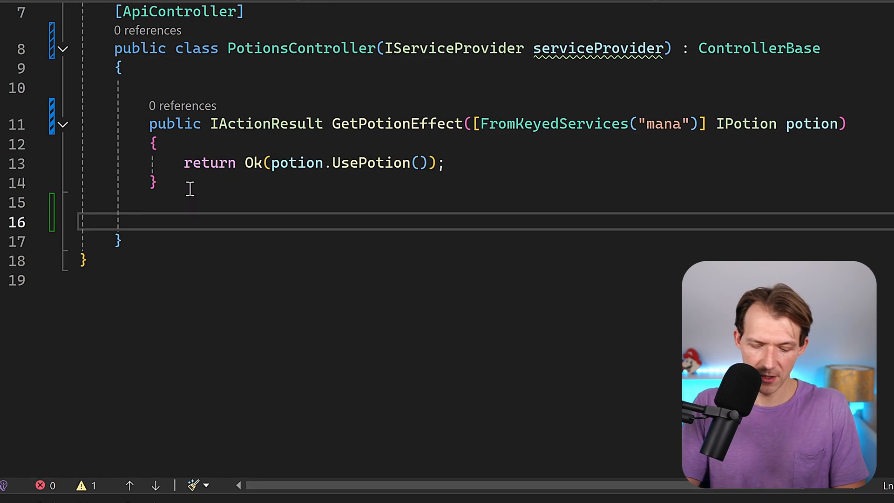
type("public IActionResult GetPotionEffect(string type")
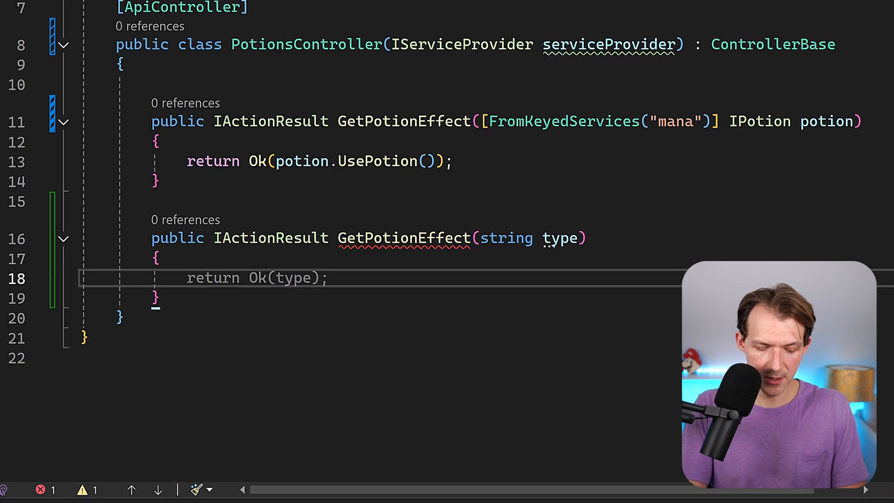
type("var potion = serviceProvider.GetKey")
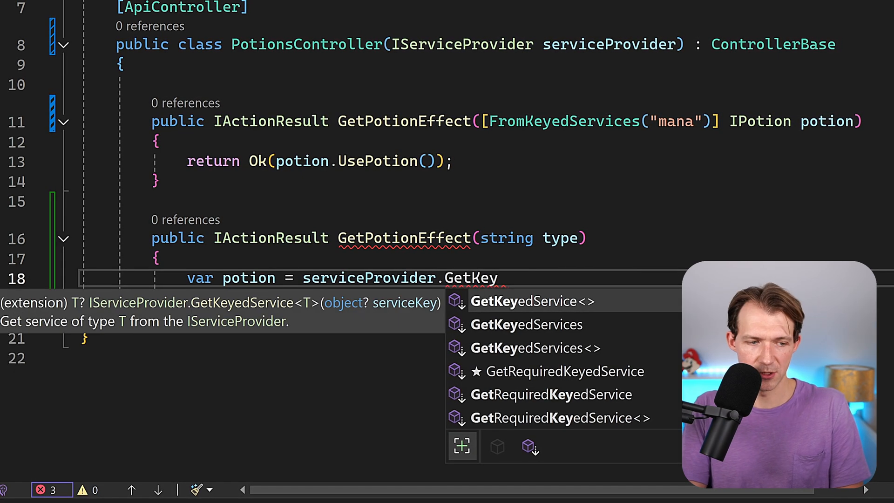
type("edService<IPotion>(type")
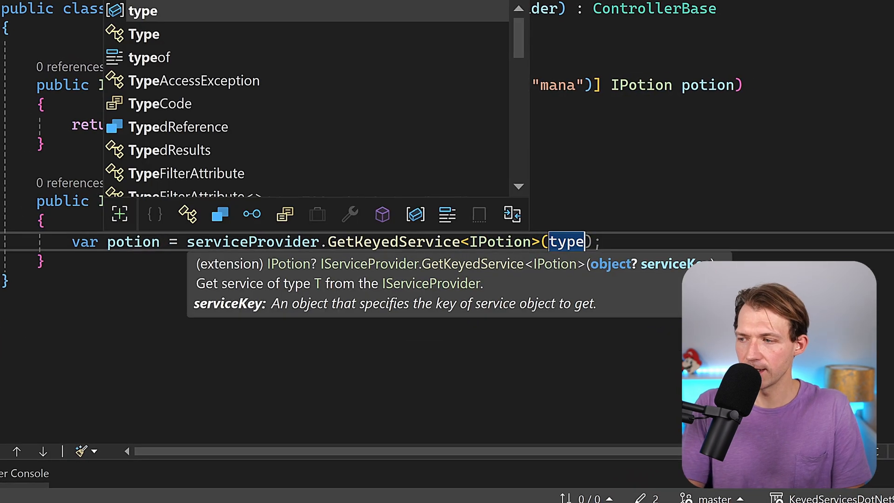
type("if(potion == null) {")
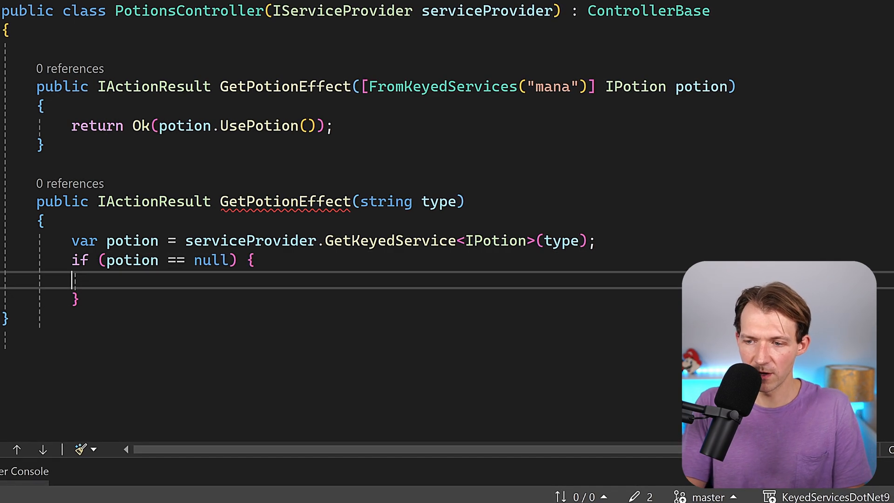
type("return NotFoun")
type("return Ok(")
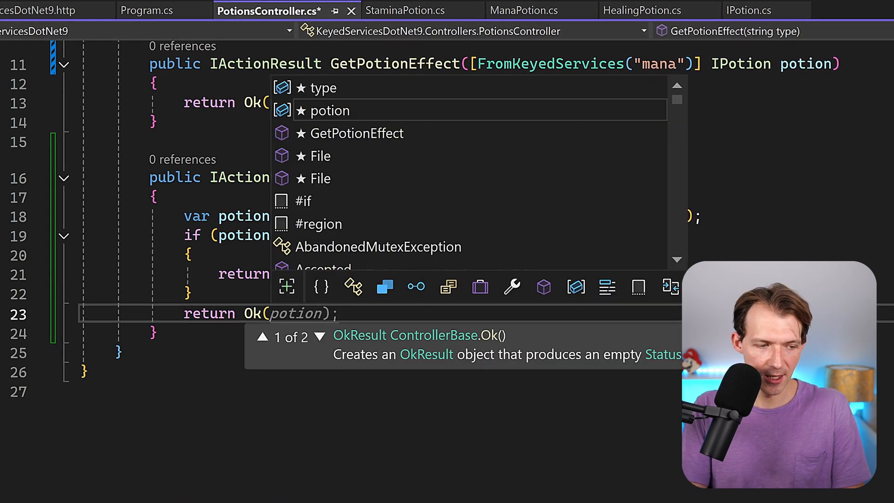
type(".UsePotion());")
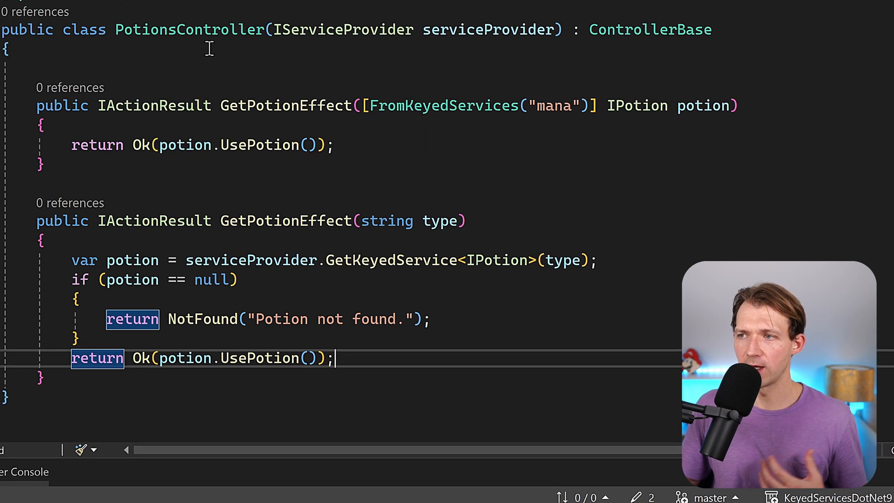
mouse_move(73, 74)
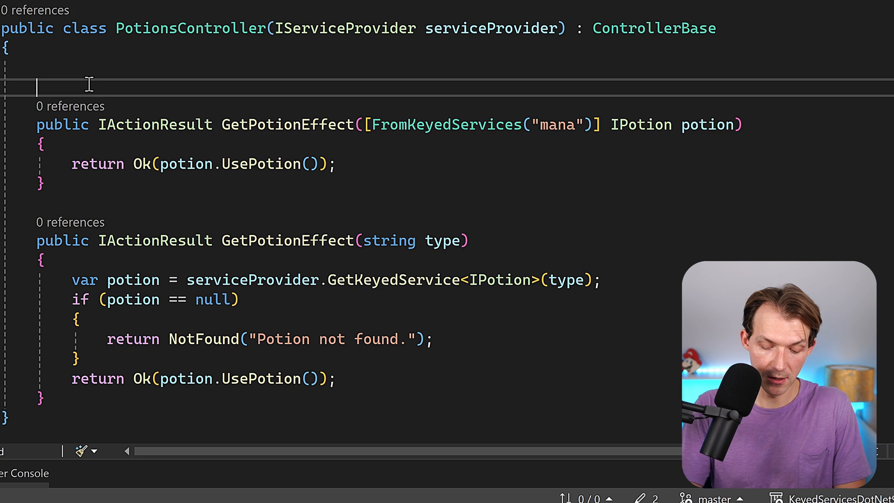
Mark the first GetPotionEffect [HttpGet] and the type-based one [HttpGet("{type}")]
type("[HttpGet")
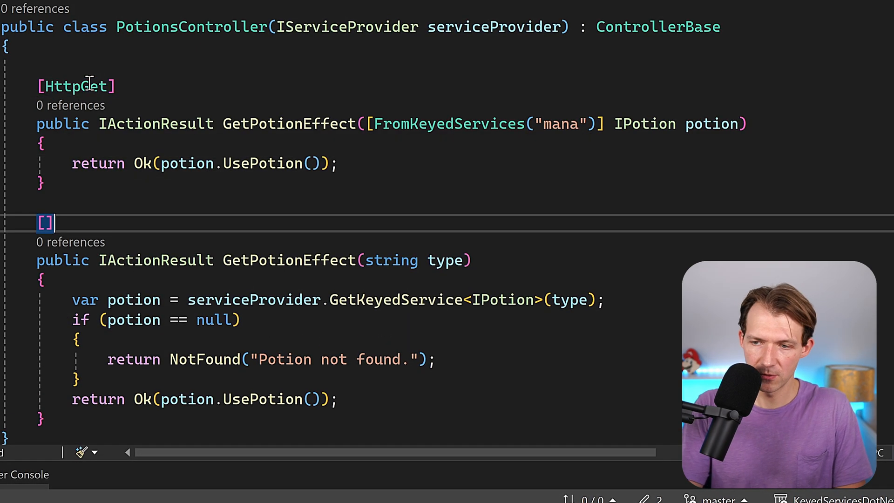
type("HttpGet")
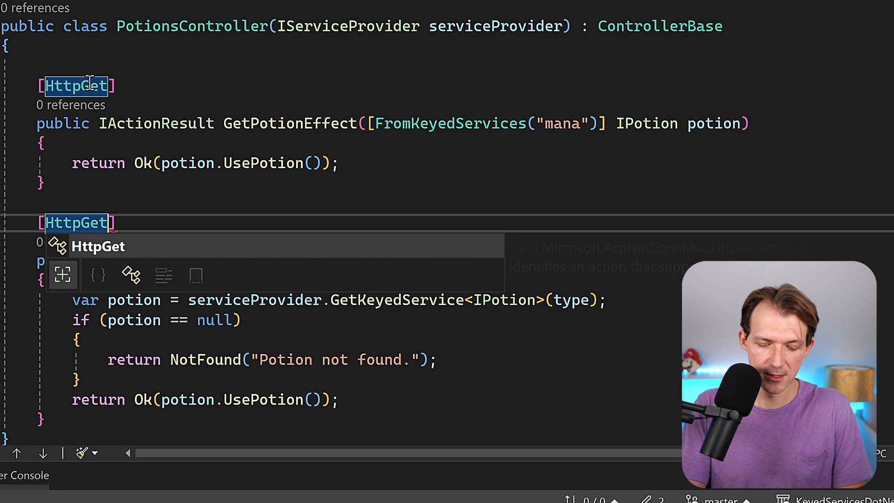
type("(\"{}\")")
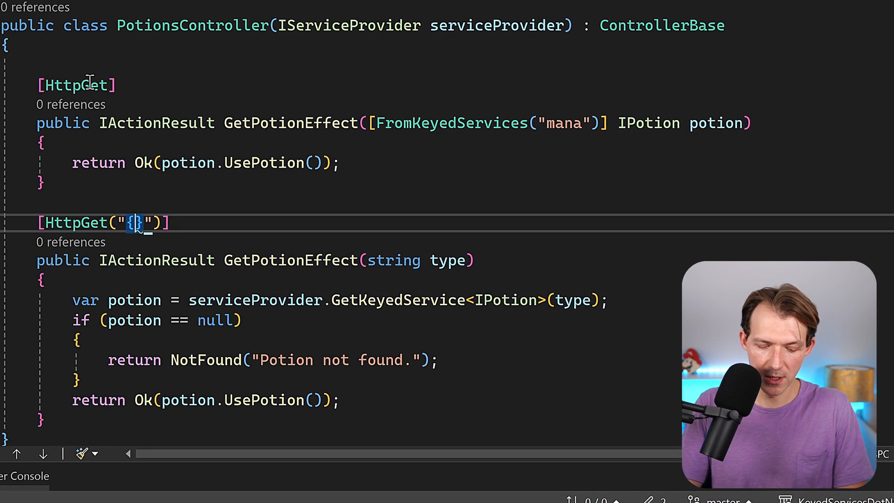
type("type")
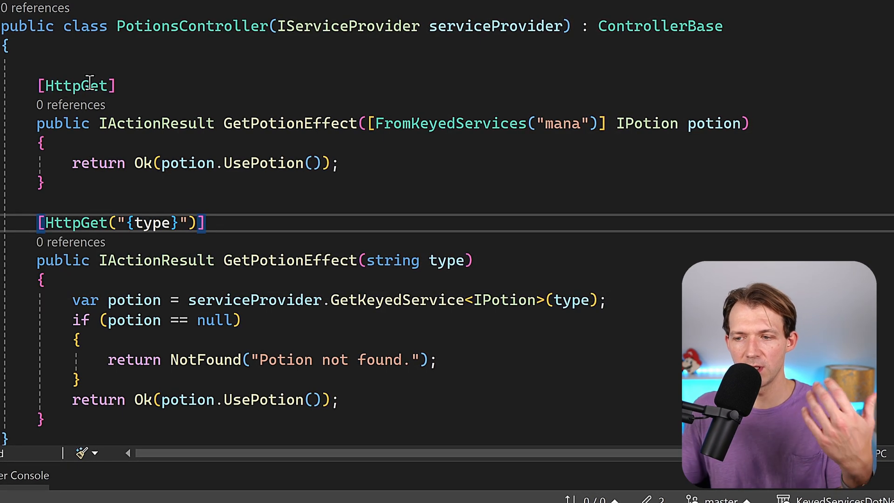
mouse_move(485, 171)
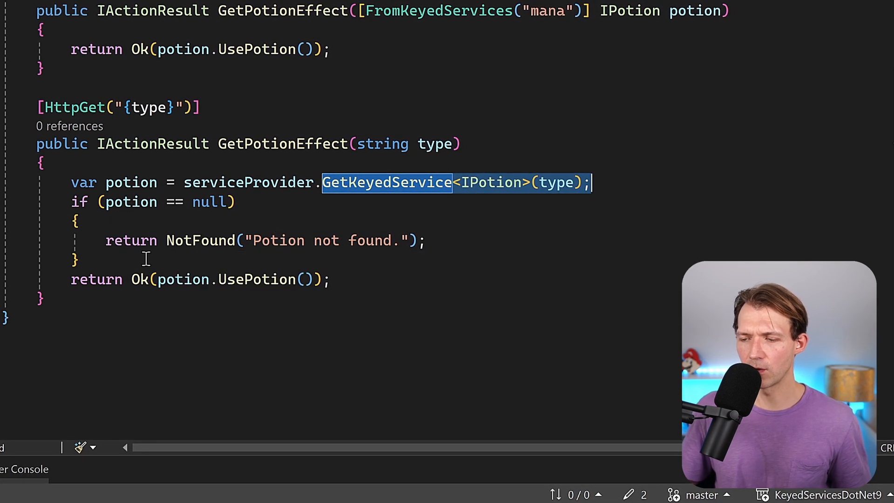
left_click(332, 280)
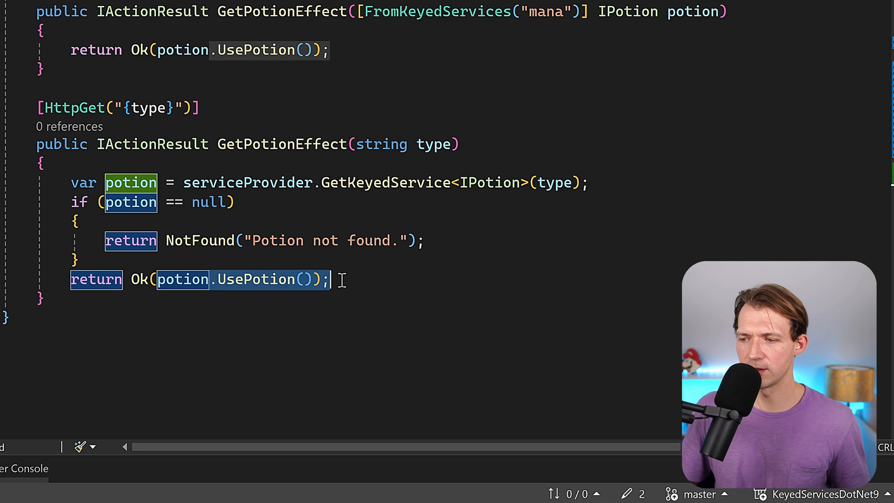
left_click(404, 31)
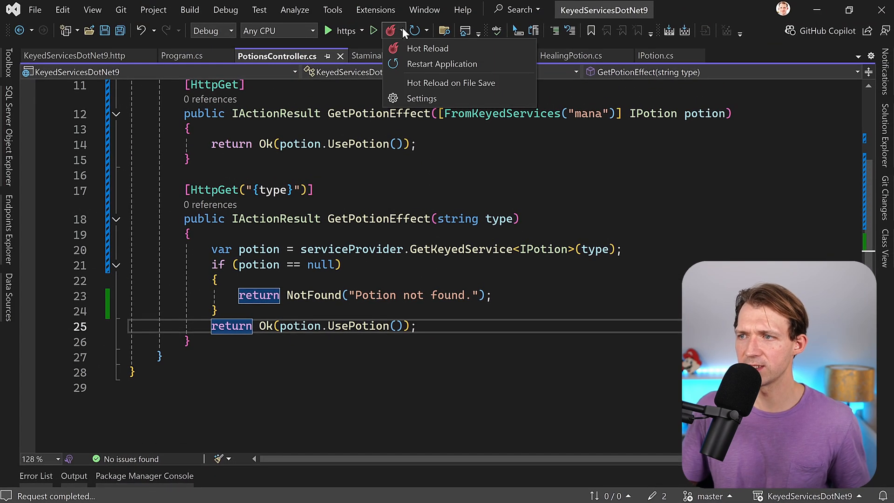
Hot reload, then request api/potions/heal, /mana and /stamina to check each message
left_click(77, 55)
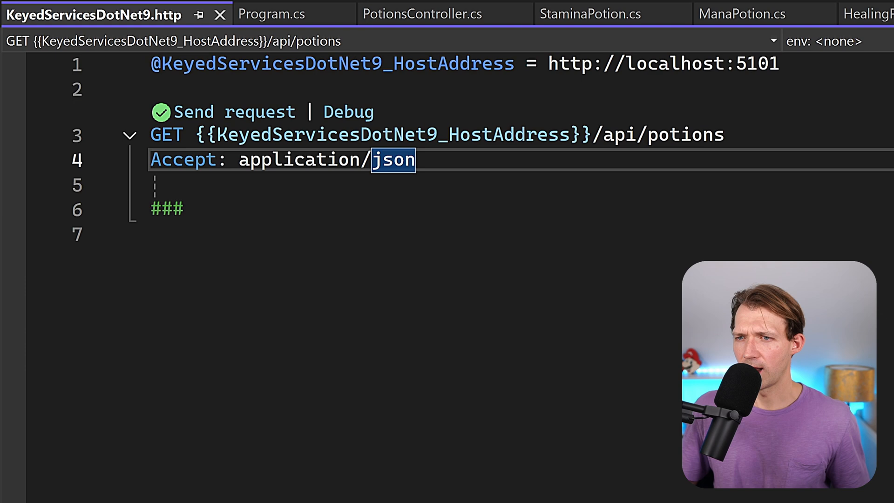
left_click(222, 112)
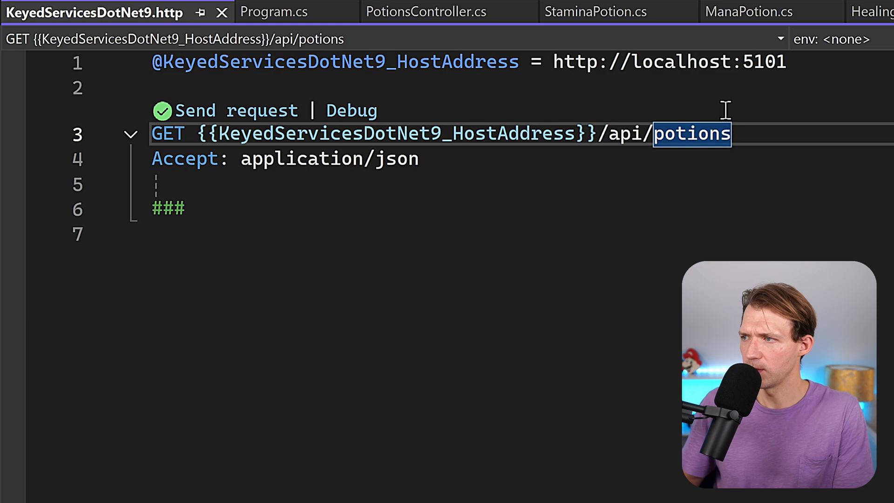
left_click(417, 11)
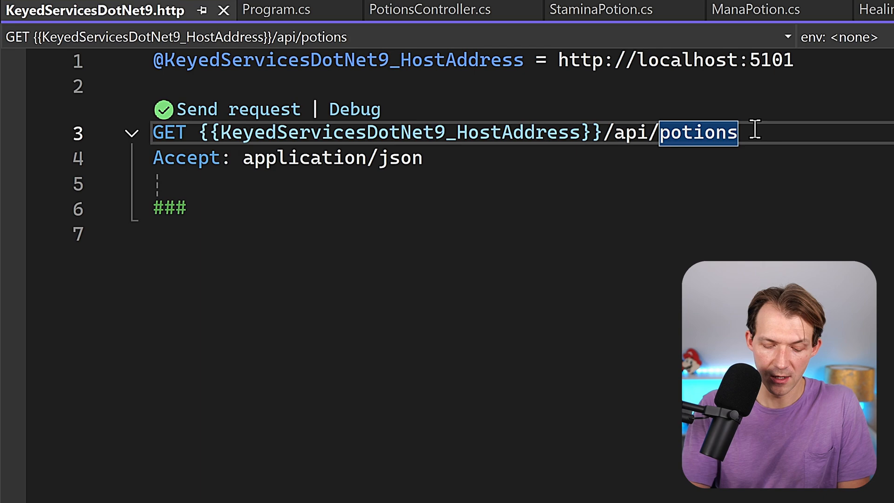
type("/heal")
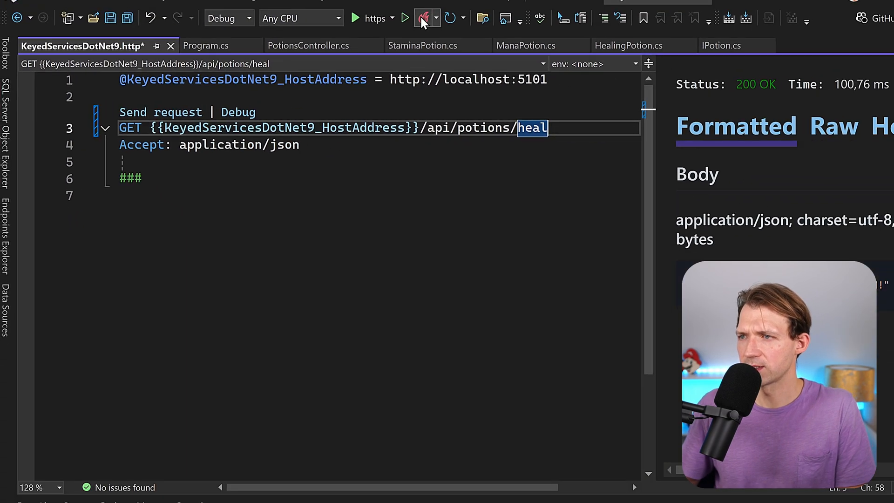
left_click(161, 111)
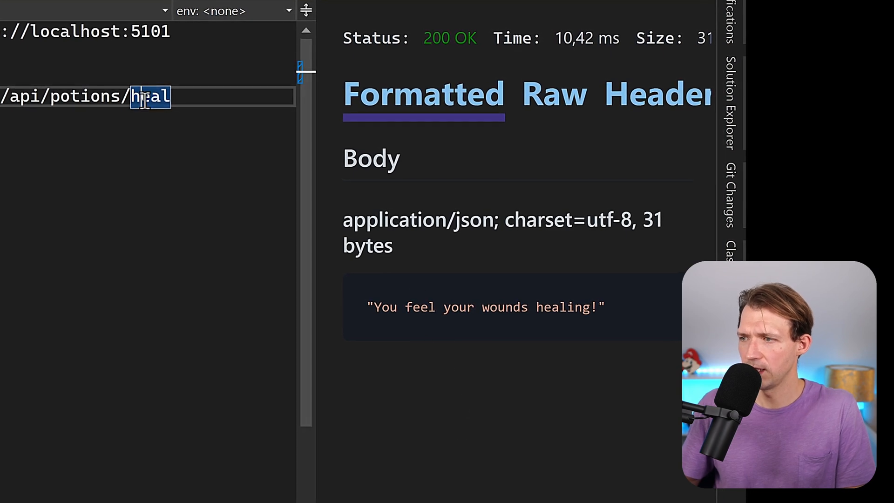
type("mana")
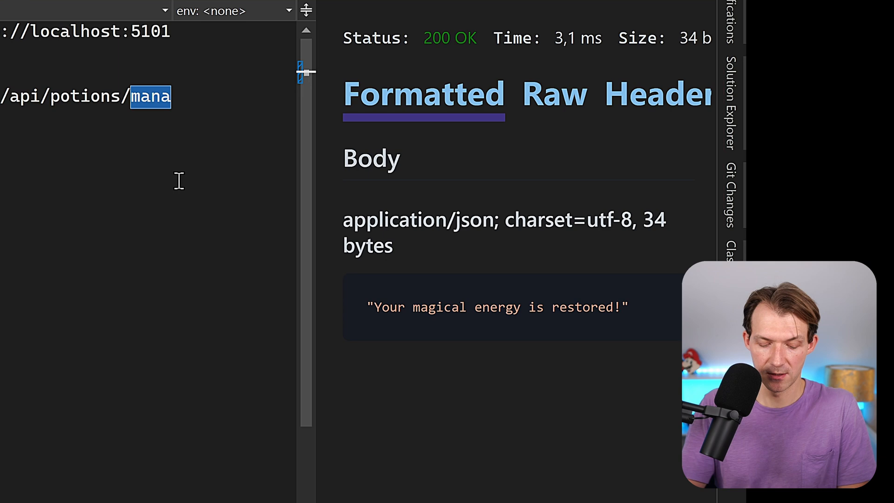
type("stamina")
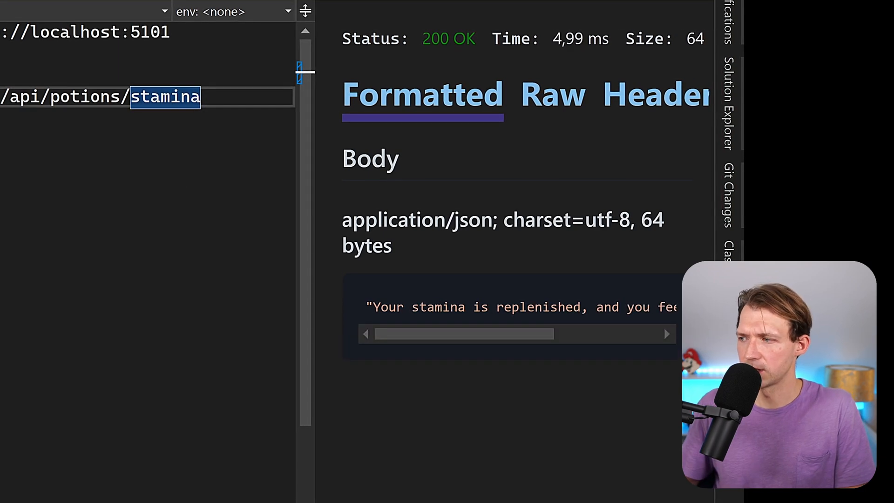